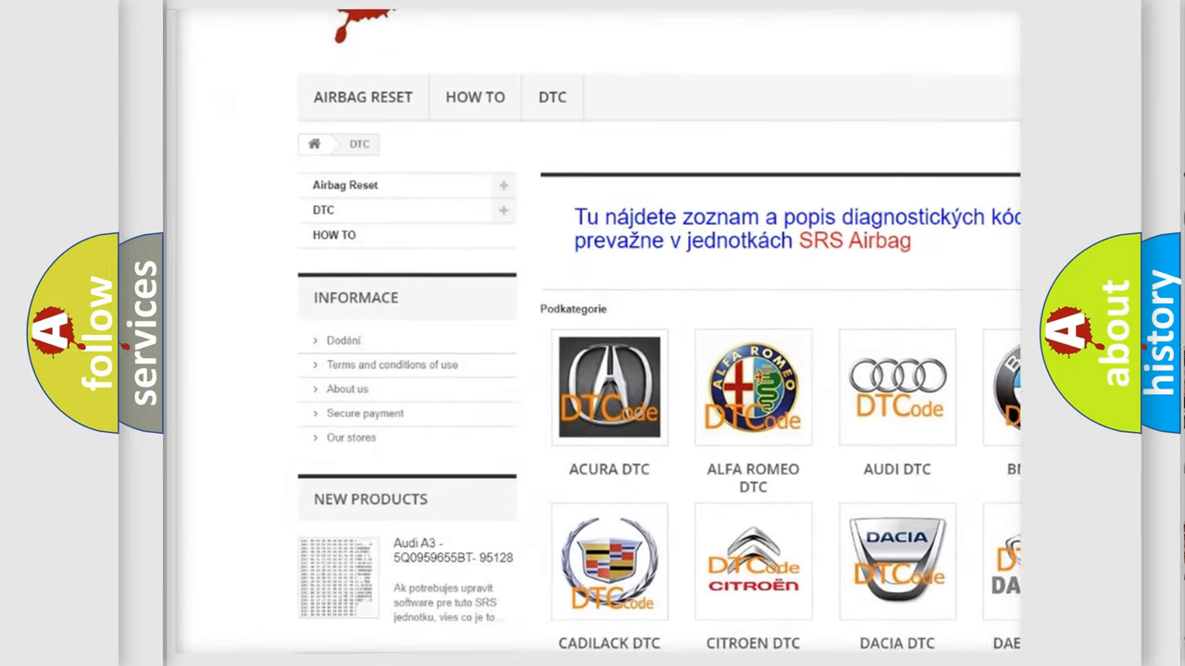
# Scroll the airbagreset.sk DTC page past the car-make logos to the list of trouble codes.
pyautogui.scroll(-3)
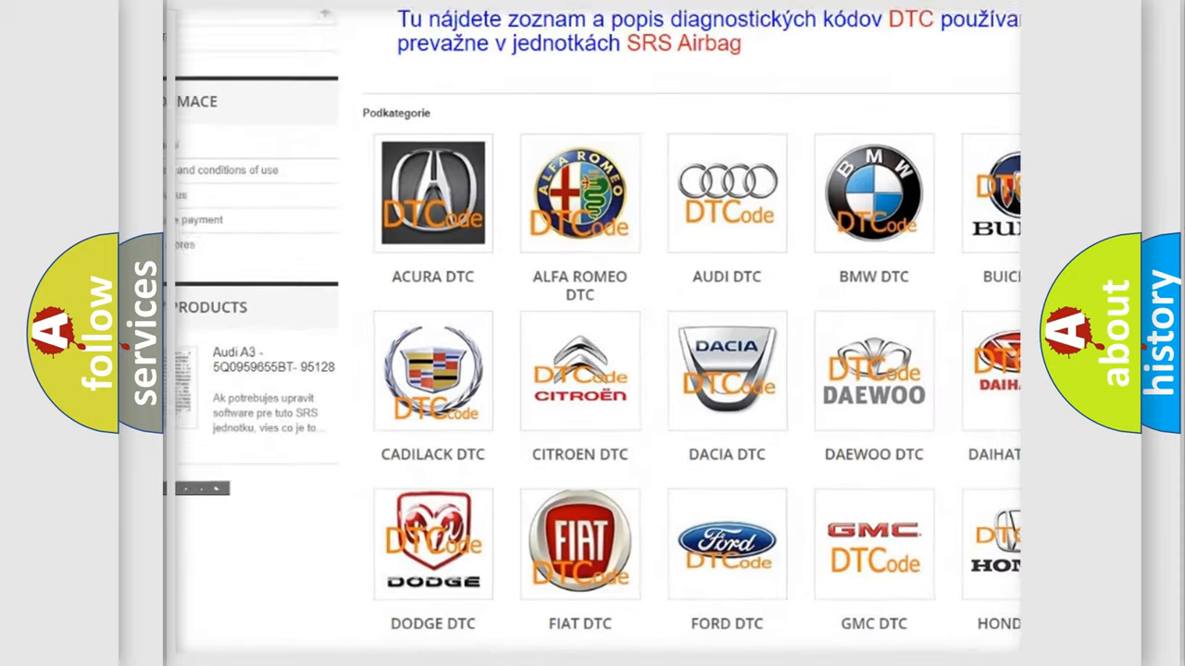
pyautogui.scroll(-3)
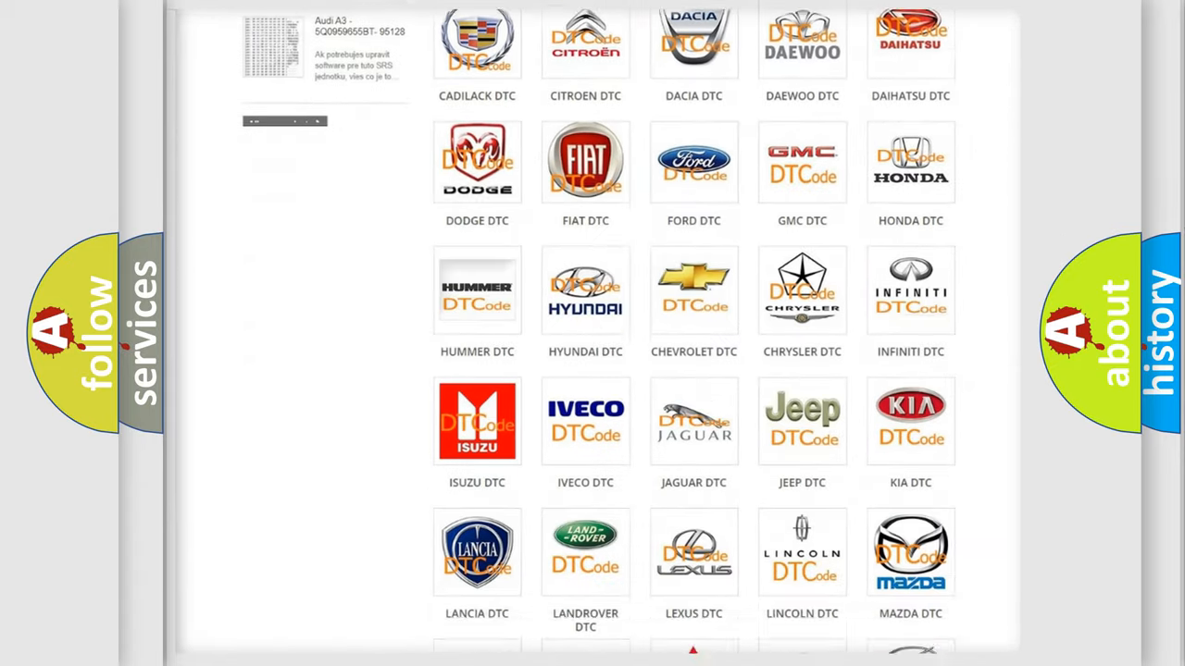
pyautogui.scroll(-3)
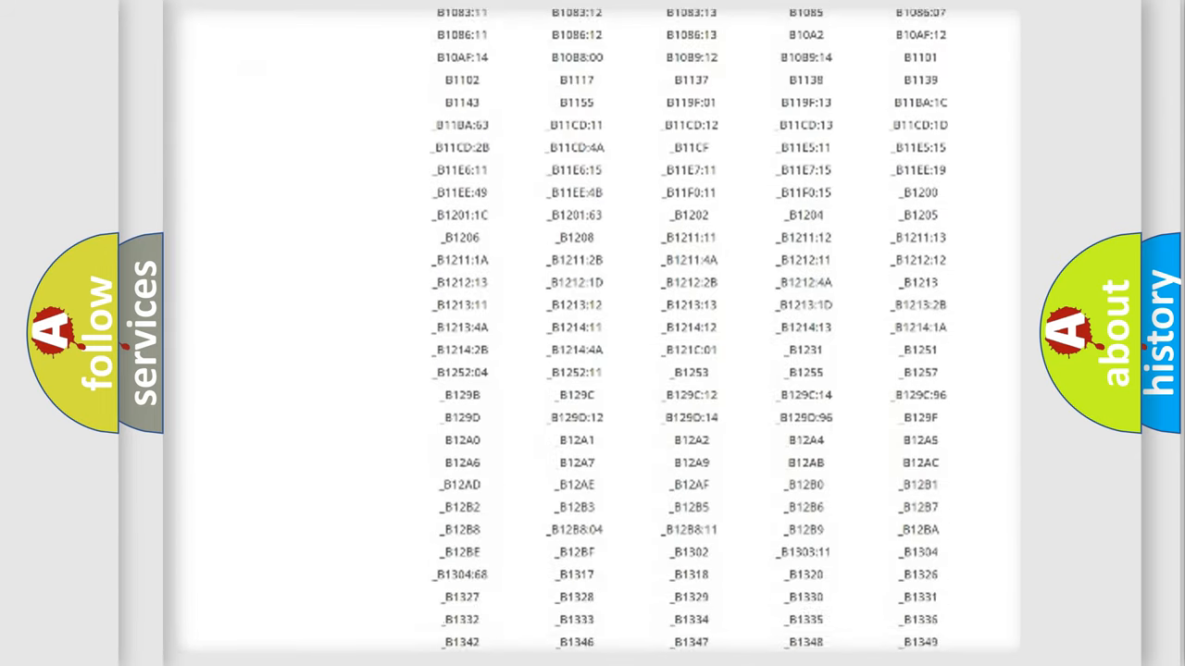
pyautogui.scroll(-3)
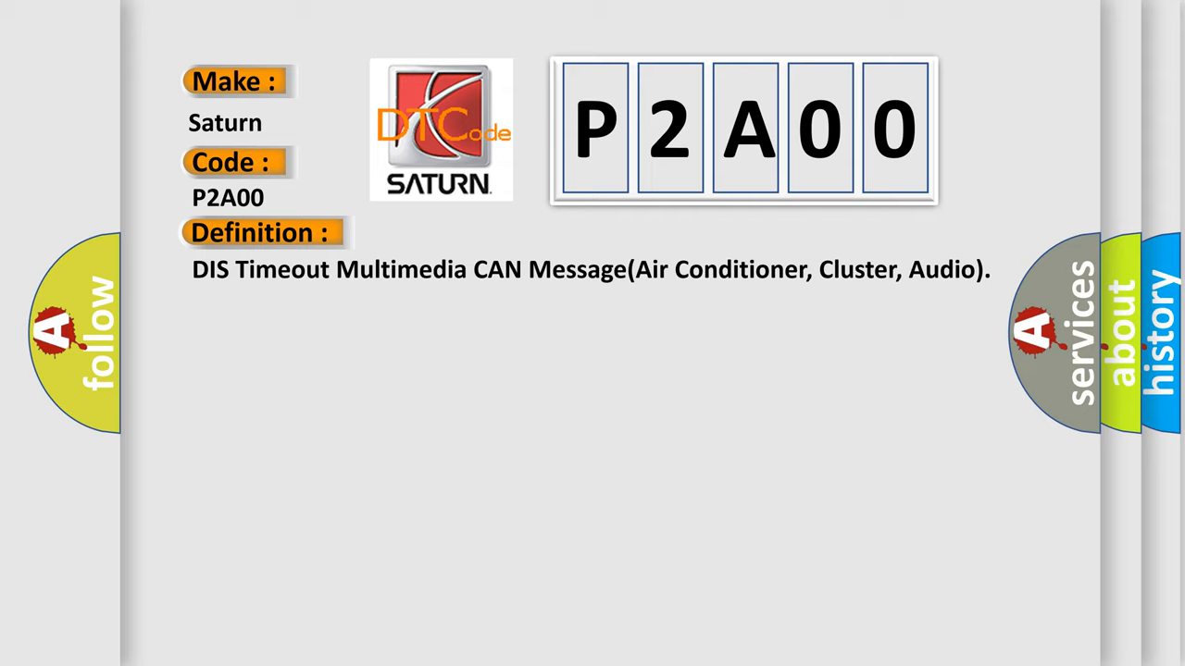
# Reveal the Description section on the Saturn P2A00 slide beneath its CAN-message definition.
pyautogui.click(481, 233)
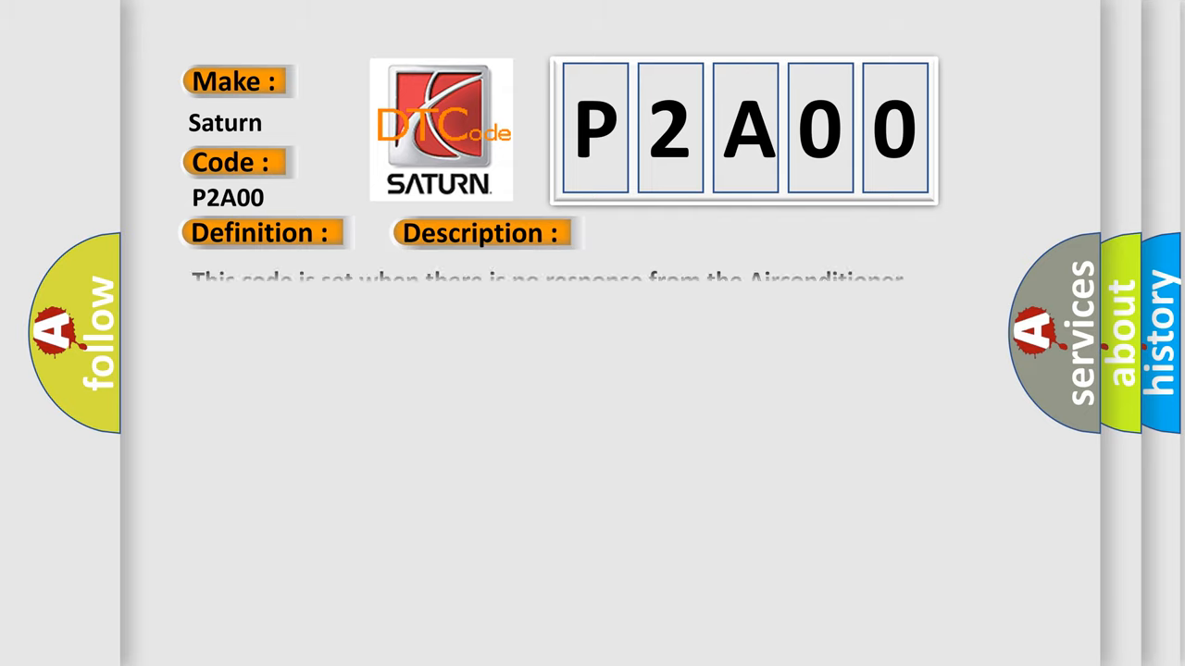